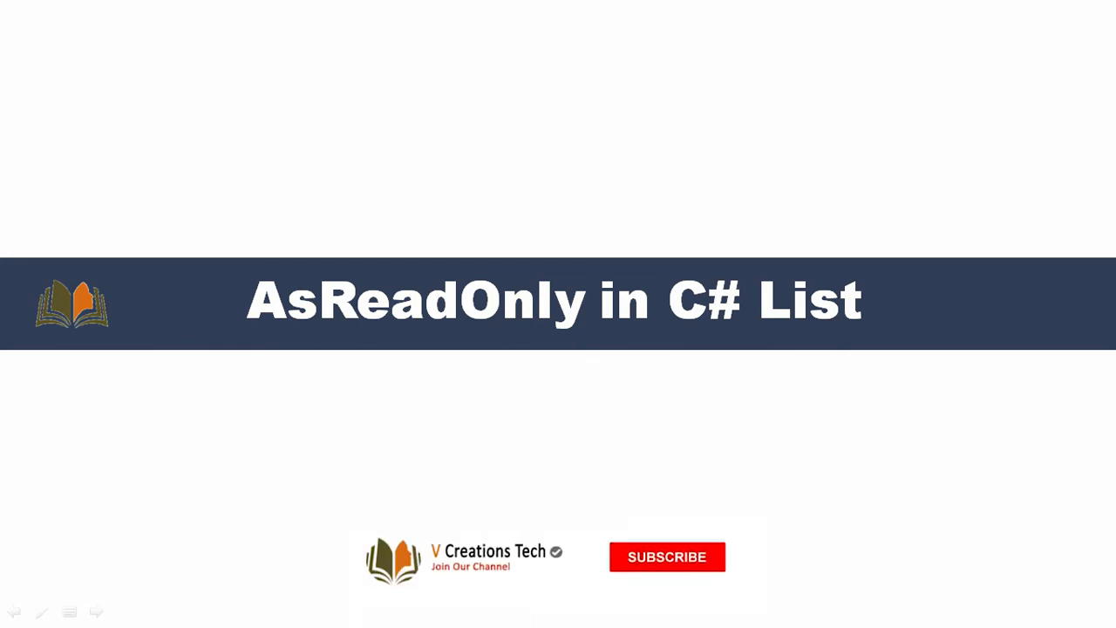
Leave the 'AsReadOnly in C# List' title slide and land in the Main method of Program.cs
{"action": "left_click", "coordinate": [668, 556]}
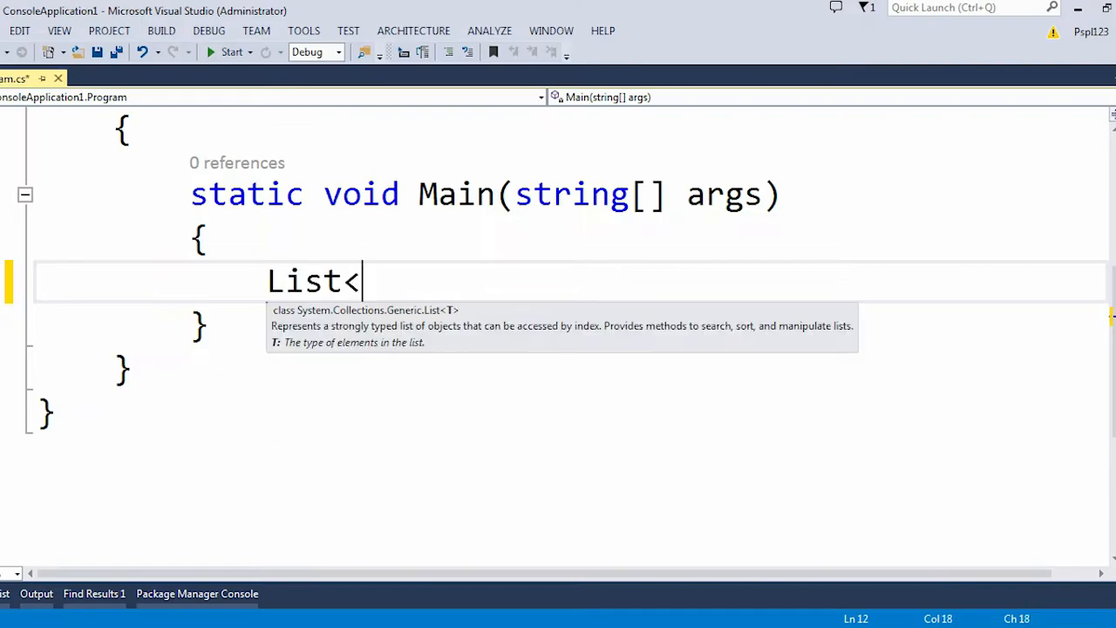
Declare List<int> intList, print the "Before AsReadOnly" heading and end with Console.ReadLine()
{"action": "type", "text": "int> intList"}
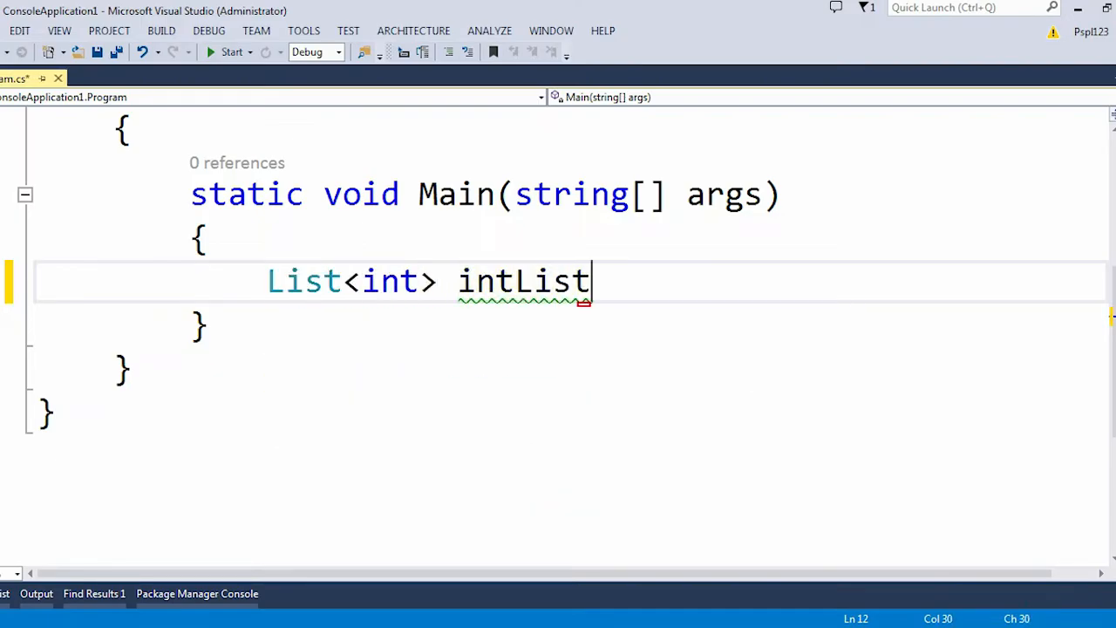
{"action": "type", "text": "= new List<int>();"}
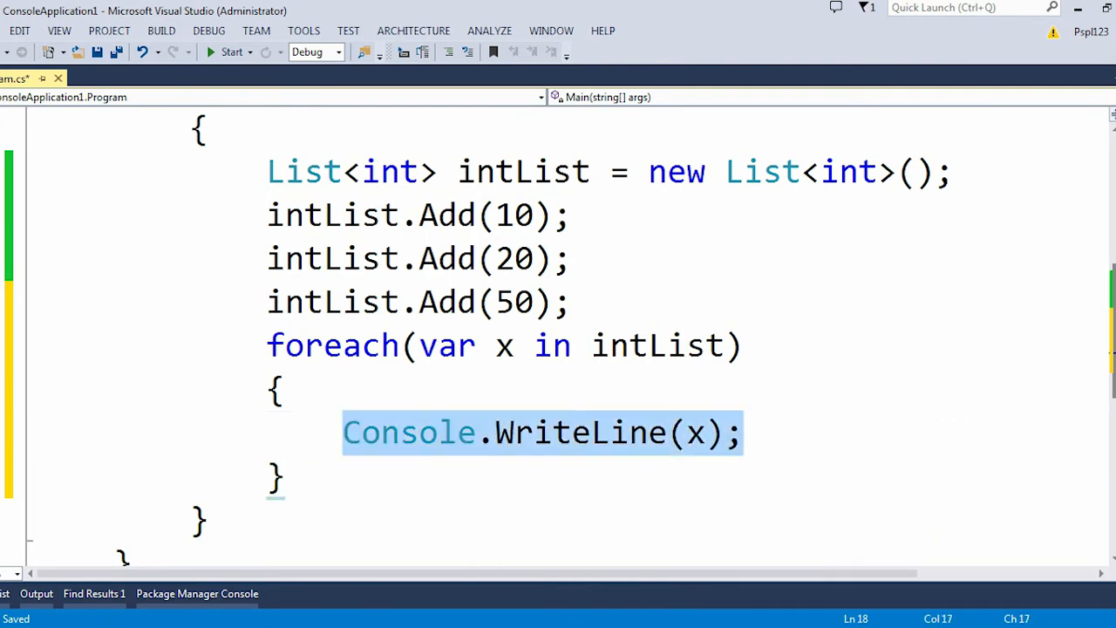
{"action": "type", "text": "Console.WriteLine(\"Before AsReadOnly\");"}
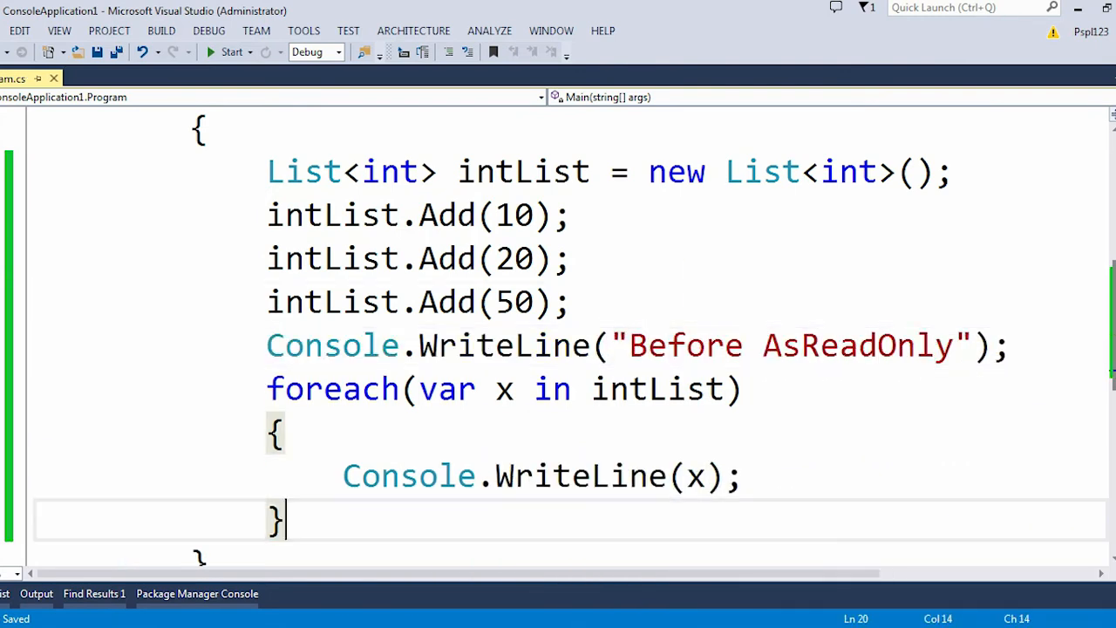
{"action": "type", "text": "Console.ReadLine();"}
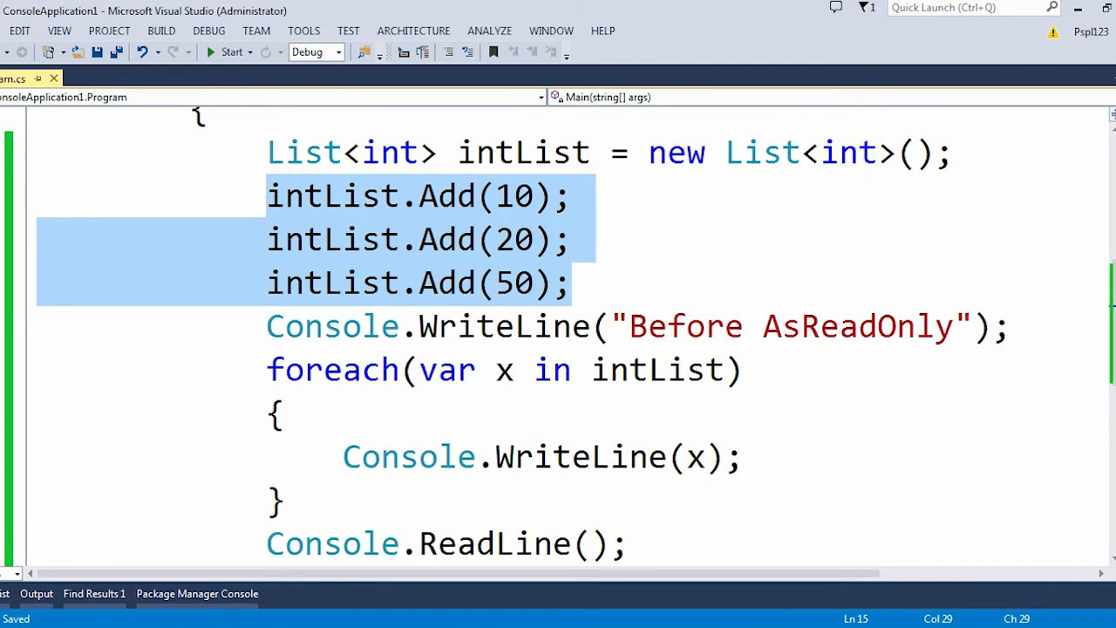
Fill the list with Add calls for 10, 20, 50 and a foreach printing each value x
{"action": "left_click", "coordinate": [270, 326]}
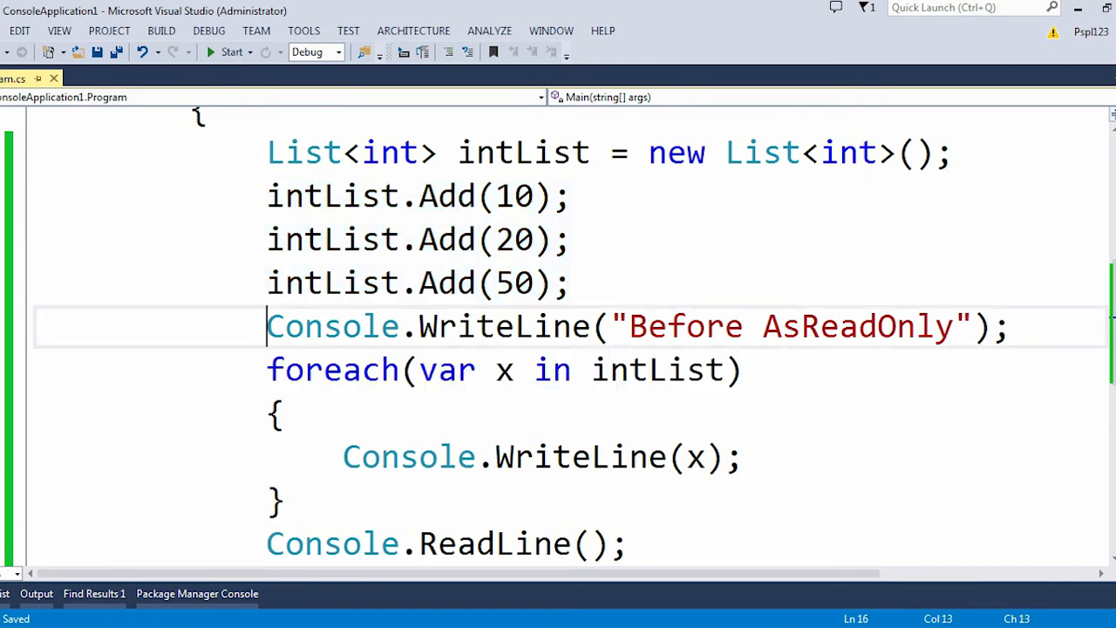
{"action": "double_click", "coordinate": [684, 327]}
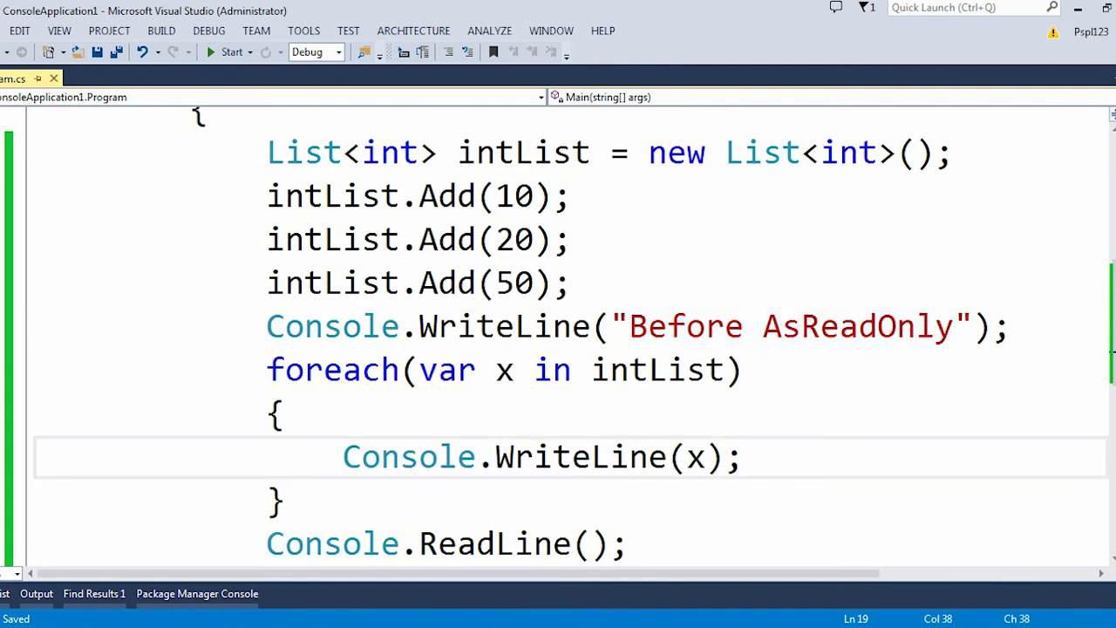
{"action": "left_click_drag", "start_coordinate": [267, 369], "coordinate": [283, 501]}
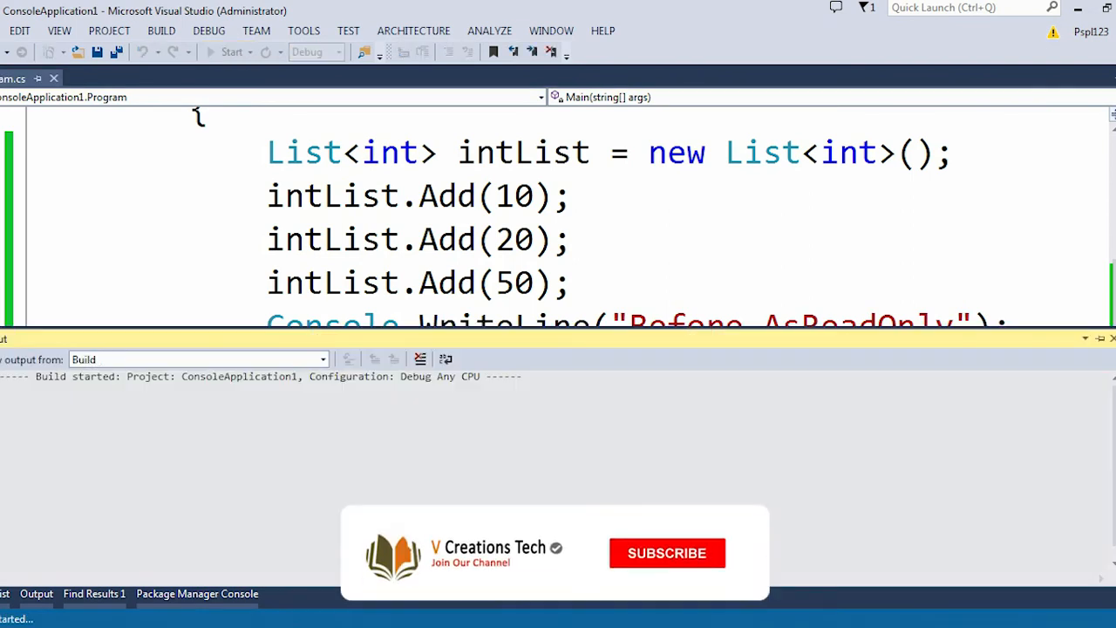
Start the console program to check it prints 10, 20, 50 under the heading
{"action": "left_click", "coordinate": [232, 52]}
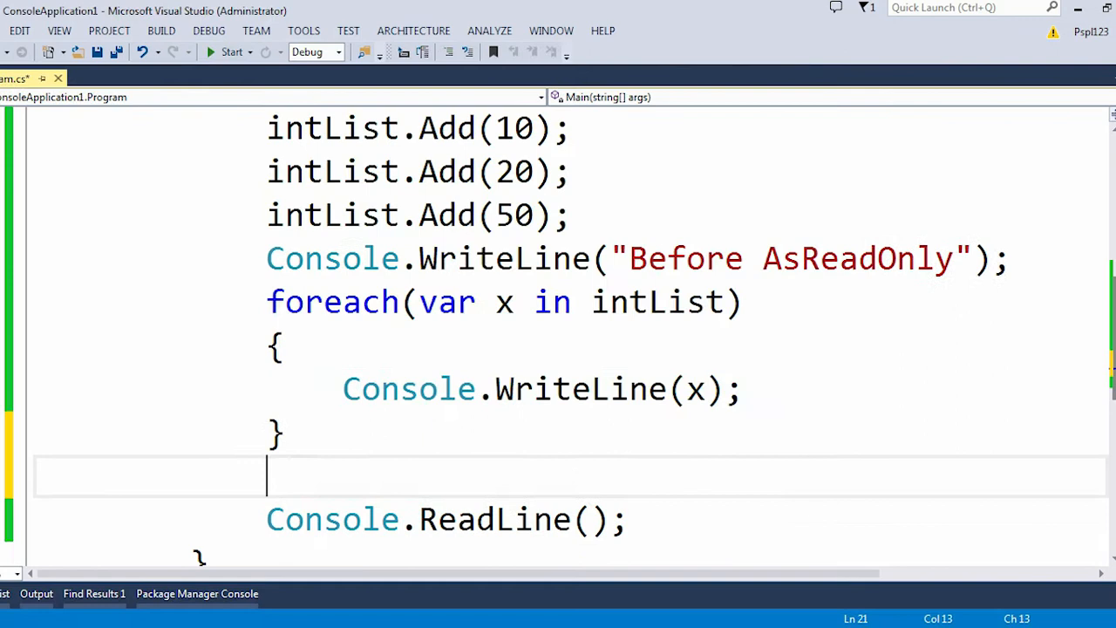
Declare IList<int> intAsRead = intList.AsReadOnly() as a read-only view of the list
{"action": "type", "text": "IList<int>"}
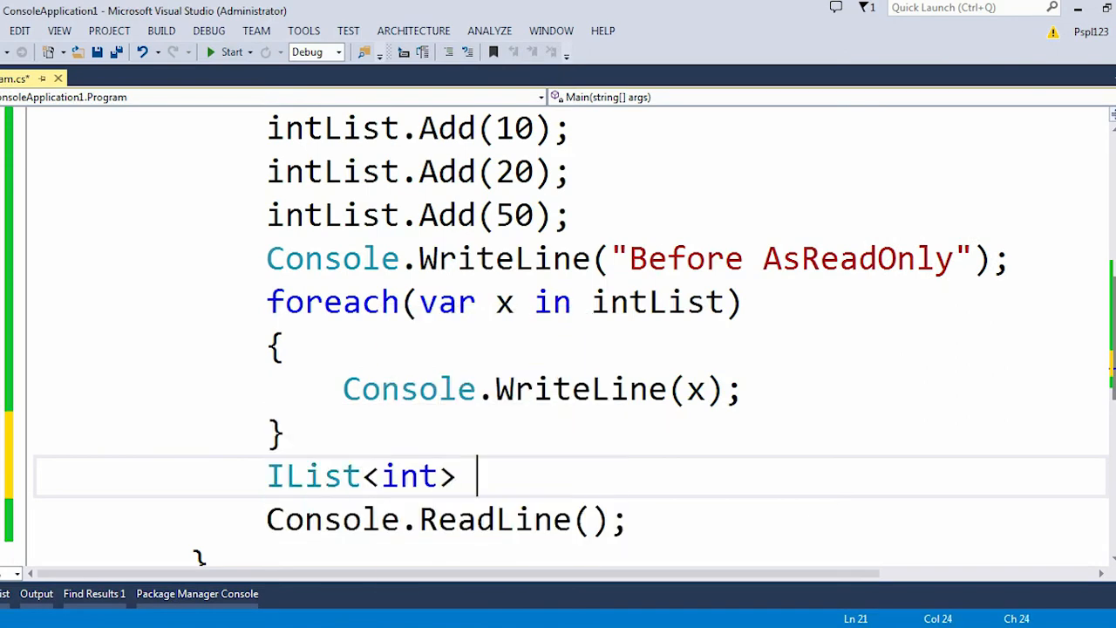
{"action": "type", "text": "intAsRead="}
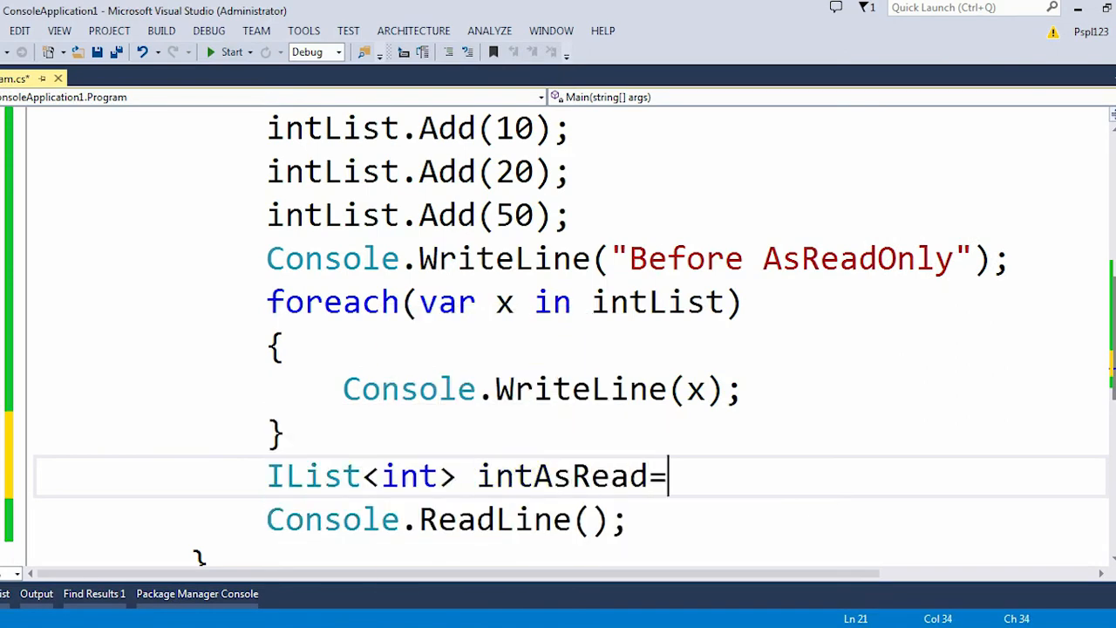
{"action": "type", "text": "intList.AsReadOnly();"}
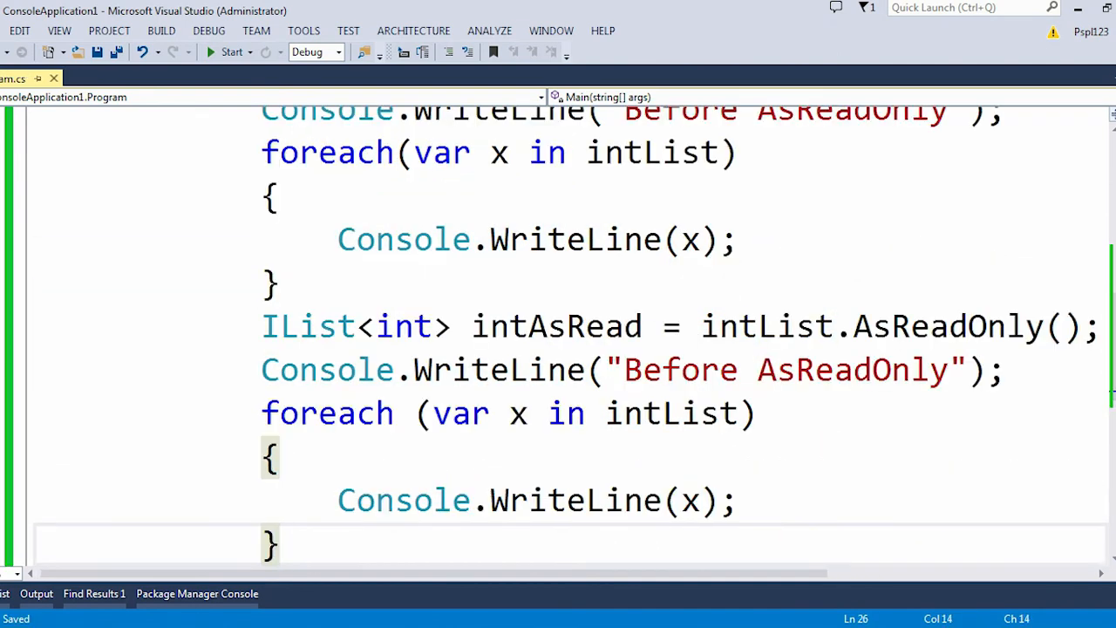
Add an "After AsReadOnly" heading with a foreach over intAsRead printing y, and start a build
{"action": "left_click_drag", "start_coordinate": [260, 326], "coordinate": [449, 326]}
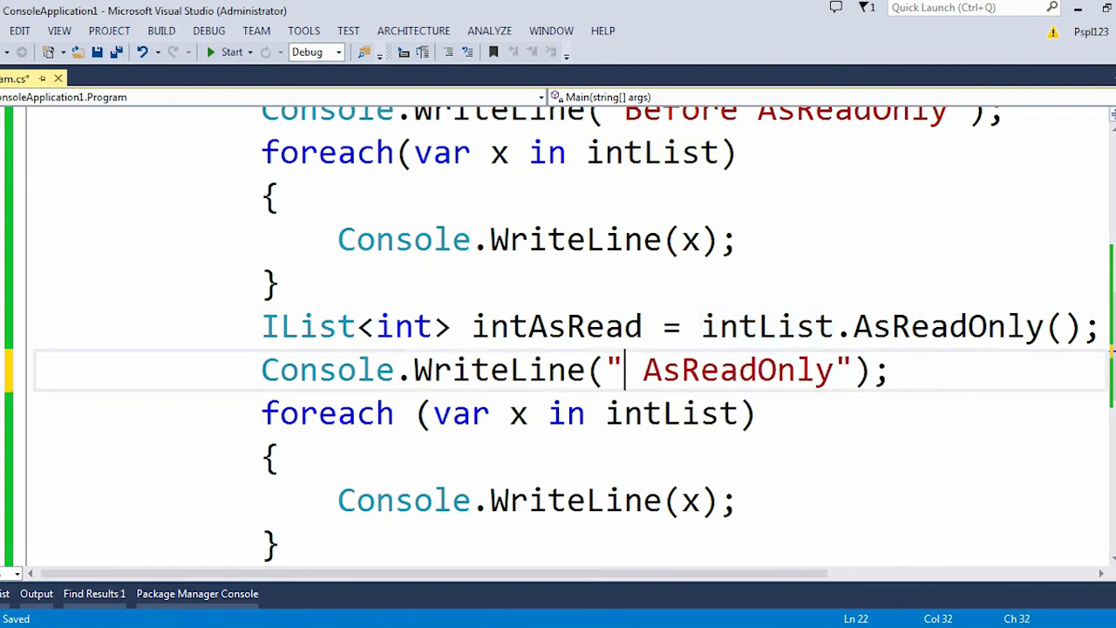
{"action": "type", "text": "After"}
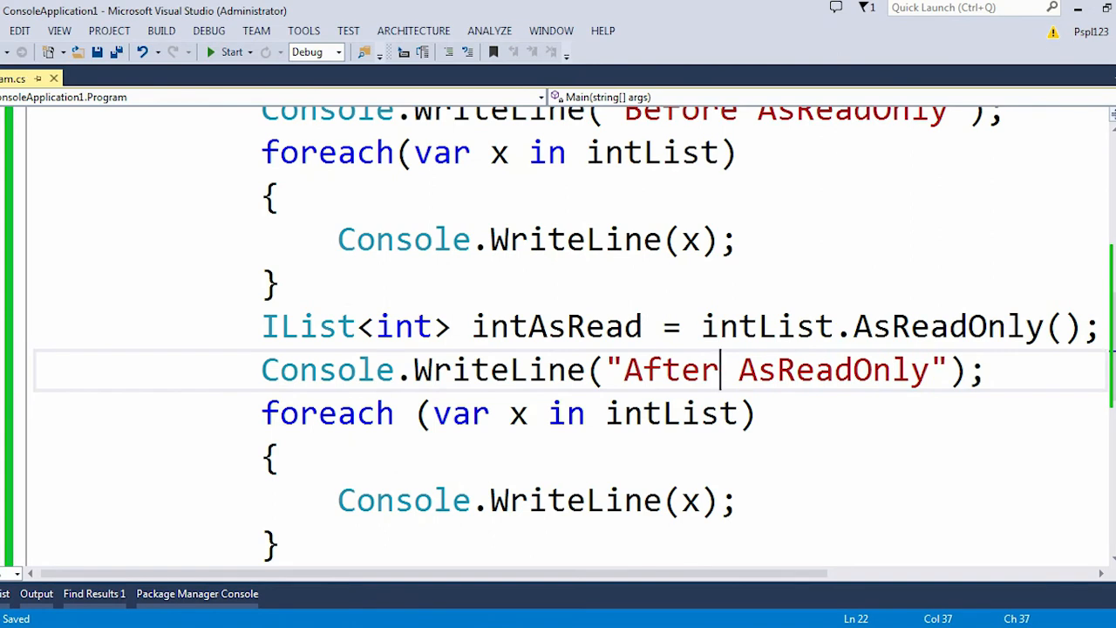
{"action": "double_click", "coordinate": [557, 326]}
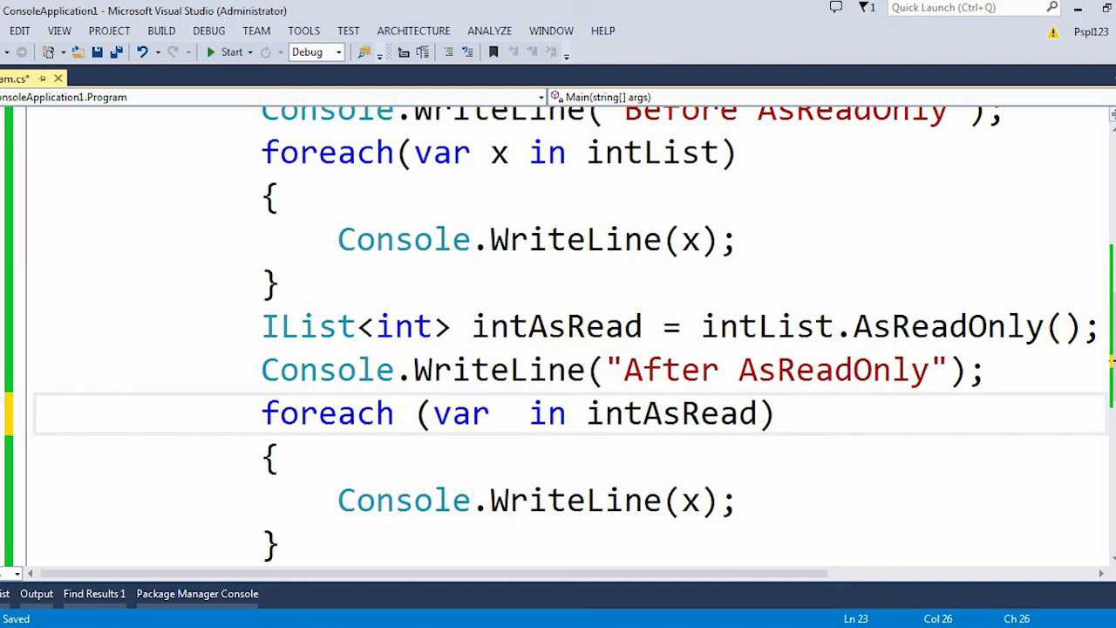
{"action": "type", "text": "y"}
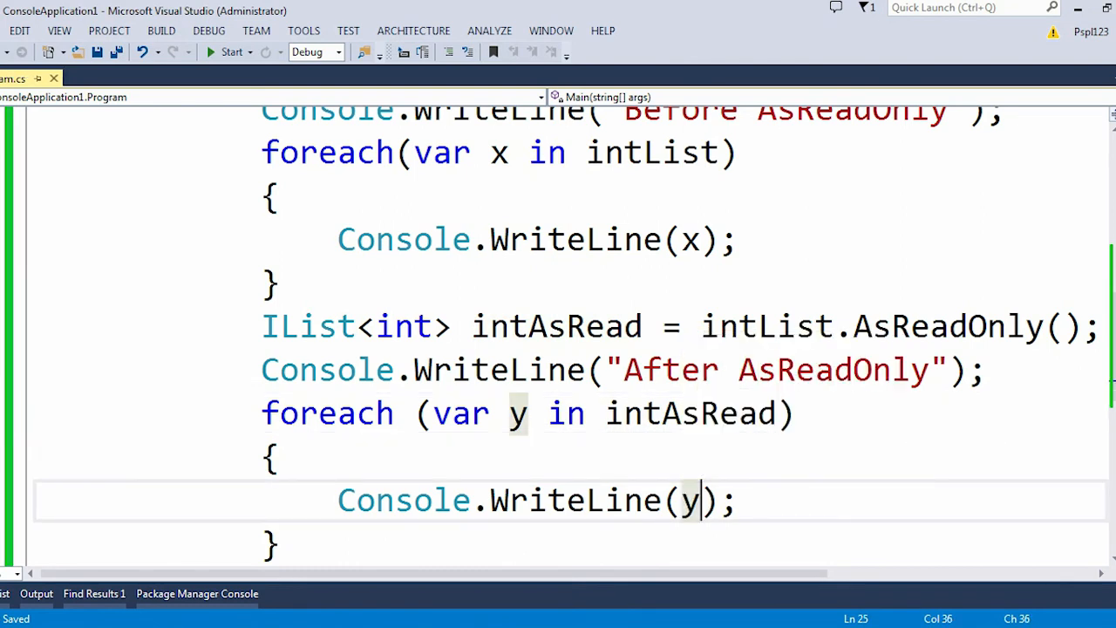
{"action": "left_click", "coordinate": [231, 51]}
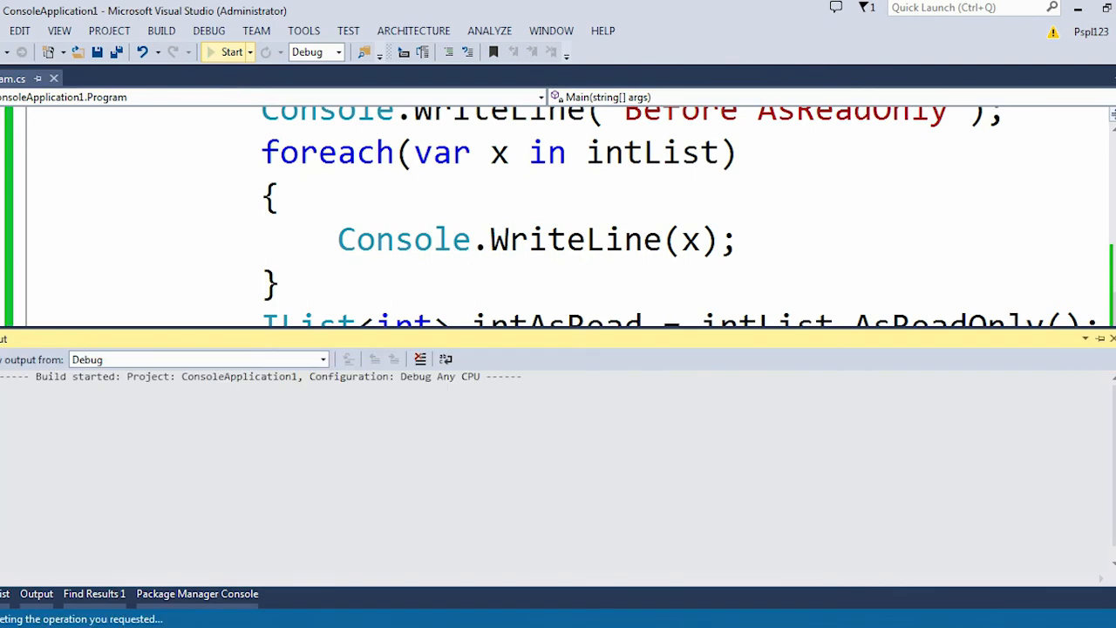
Run the program showing 10, 20, 50 before and after AsReadOnly, then return to the code
{"action": "left_click", "coordinate": [231, 51]}
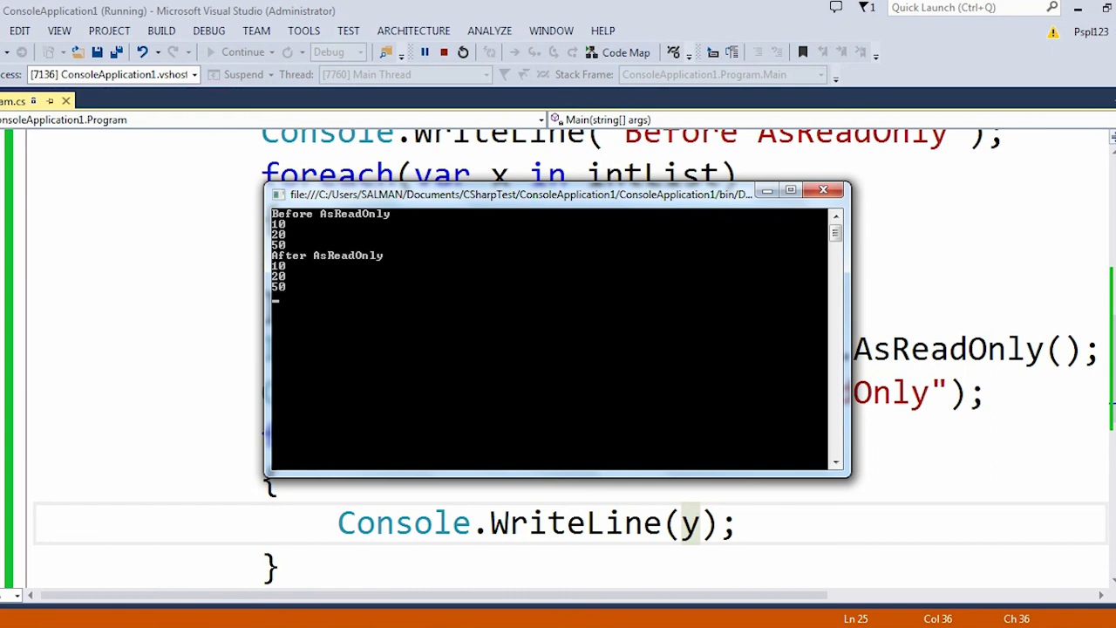
{"action": "left_click", "coordinate": [823, 190]}
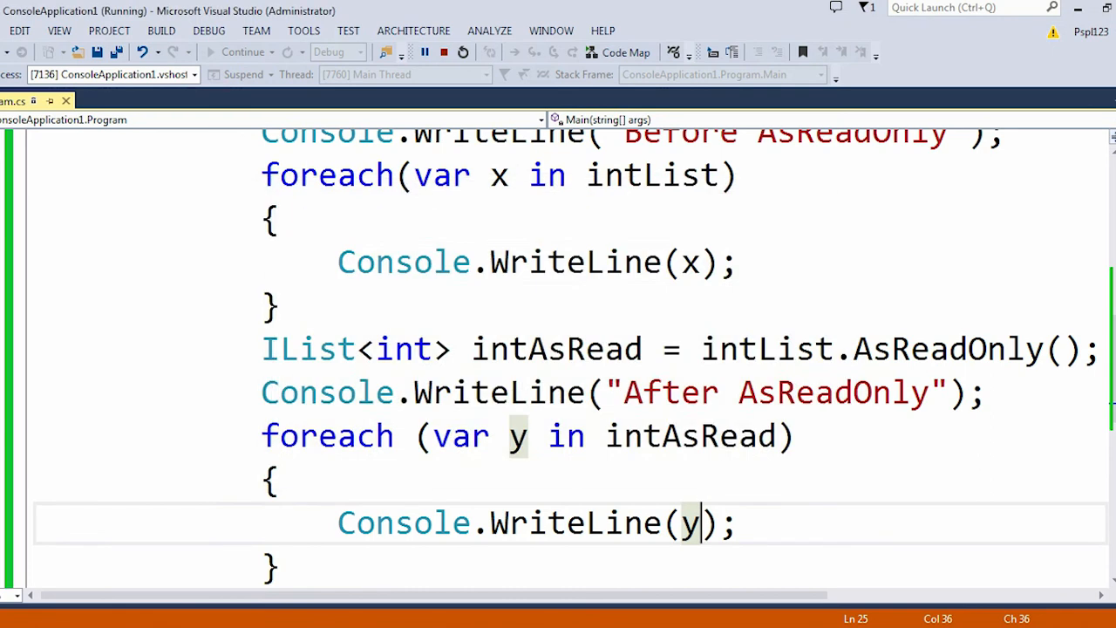
Add intAsRead[0] = 78; after the second loop, just before Console.ReadLine()
{"action": "left_click", "coordinate": [463, 51]}
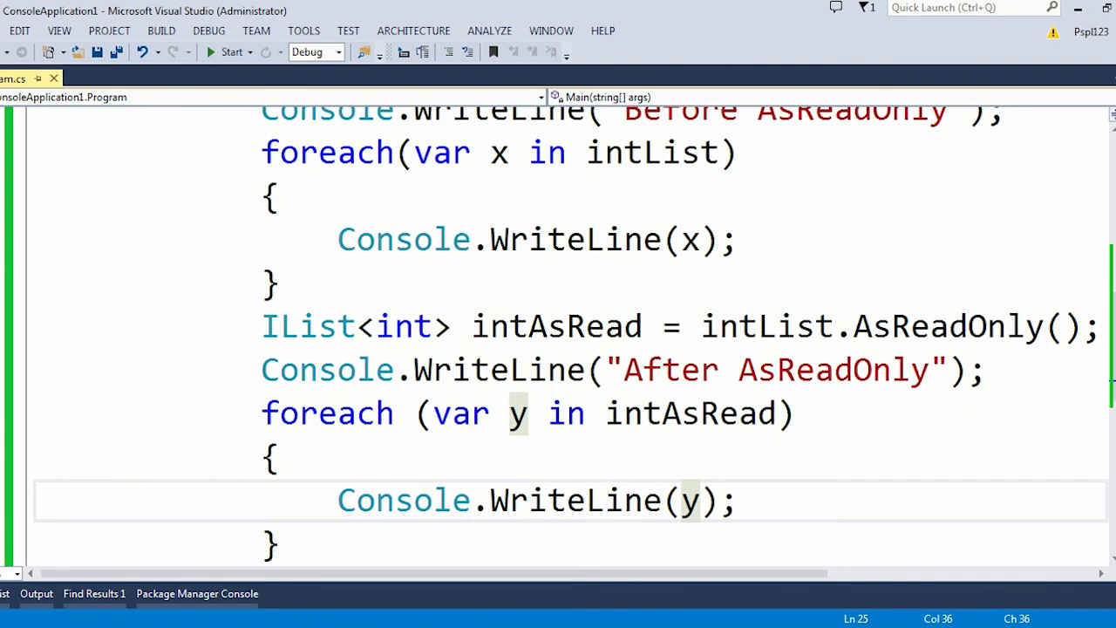
{"action": "double_click", "coordinate": [556, 327]}
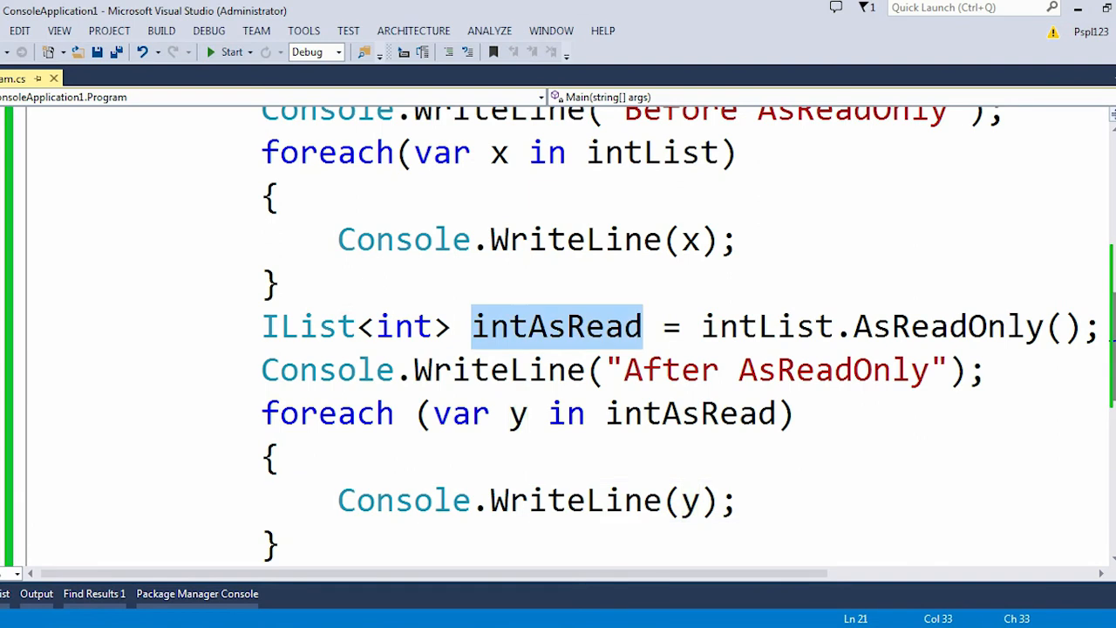
{"action": "scroll", "scroll_direction": "down", "scroll_amount": 3}
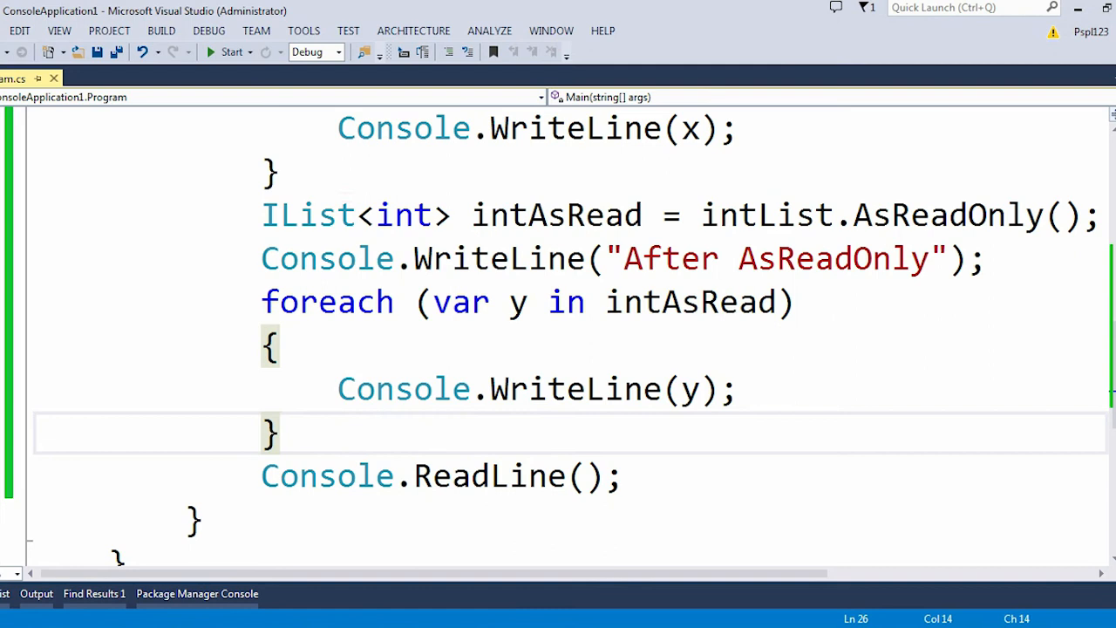
{"action": "type", "text": "i"}
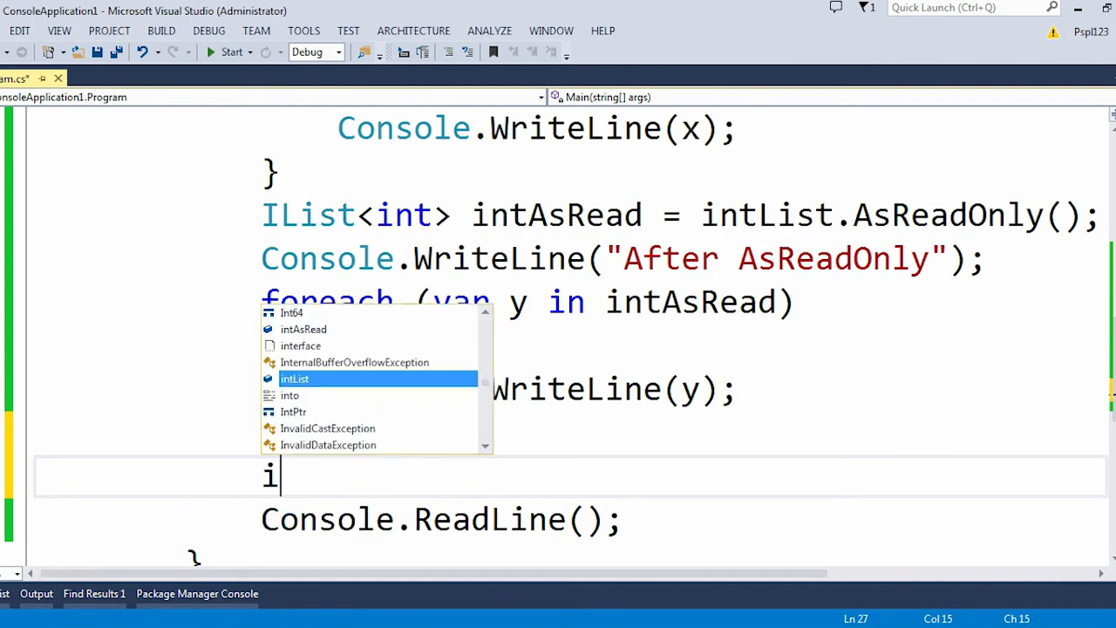
{"action": "type", "text": "nt"}
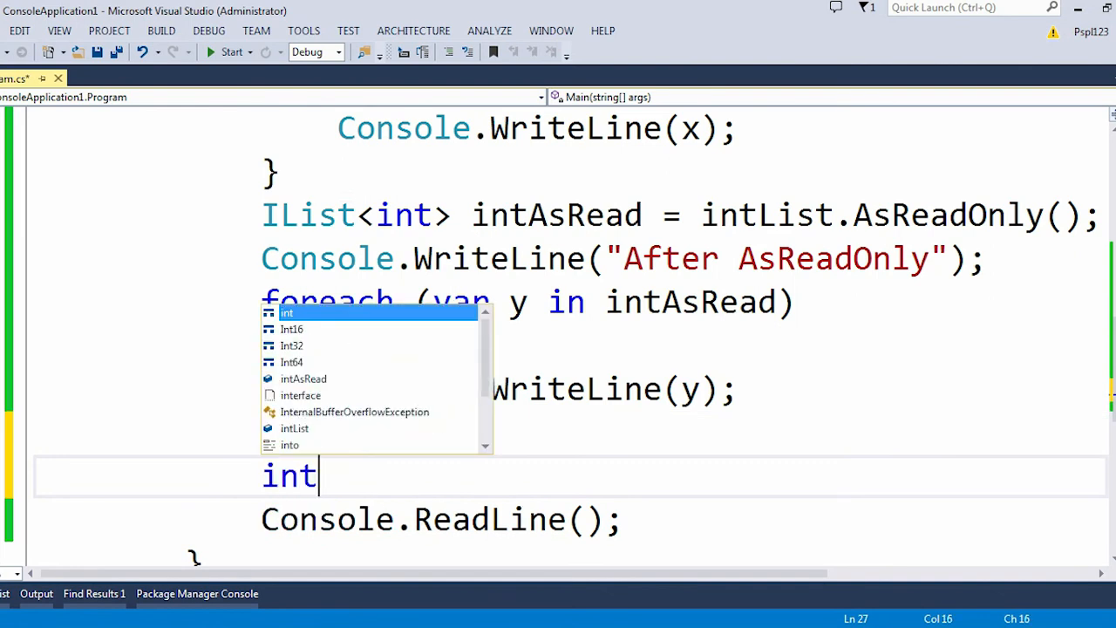
{"action": "type", "text": "AsRead[]"}
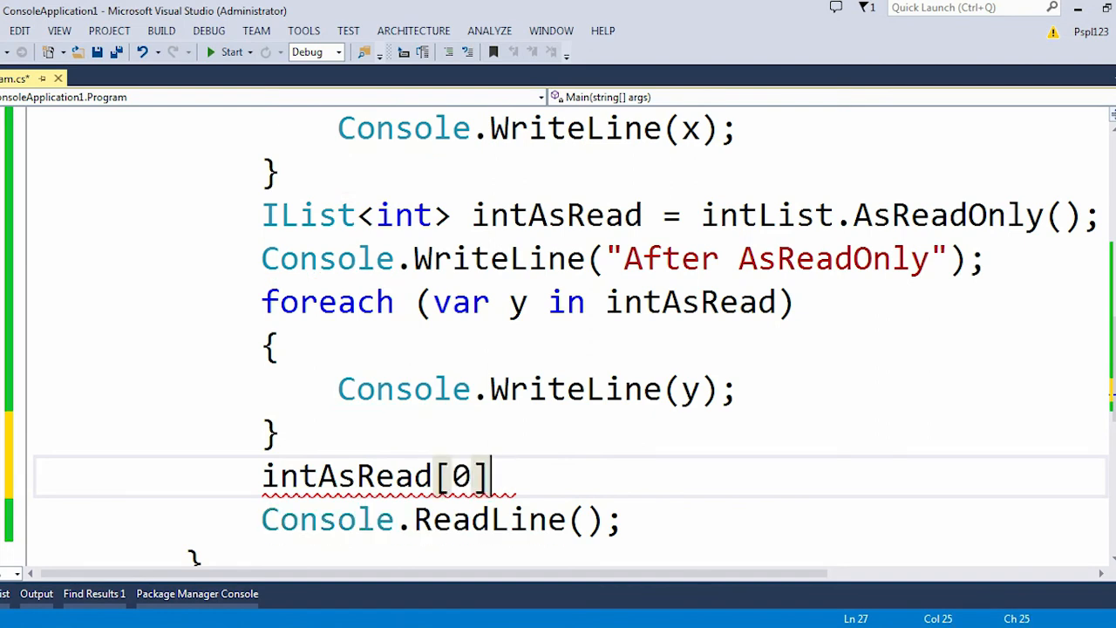
{"action": "type", "text": "="}
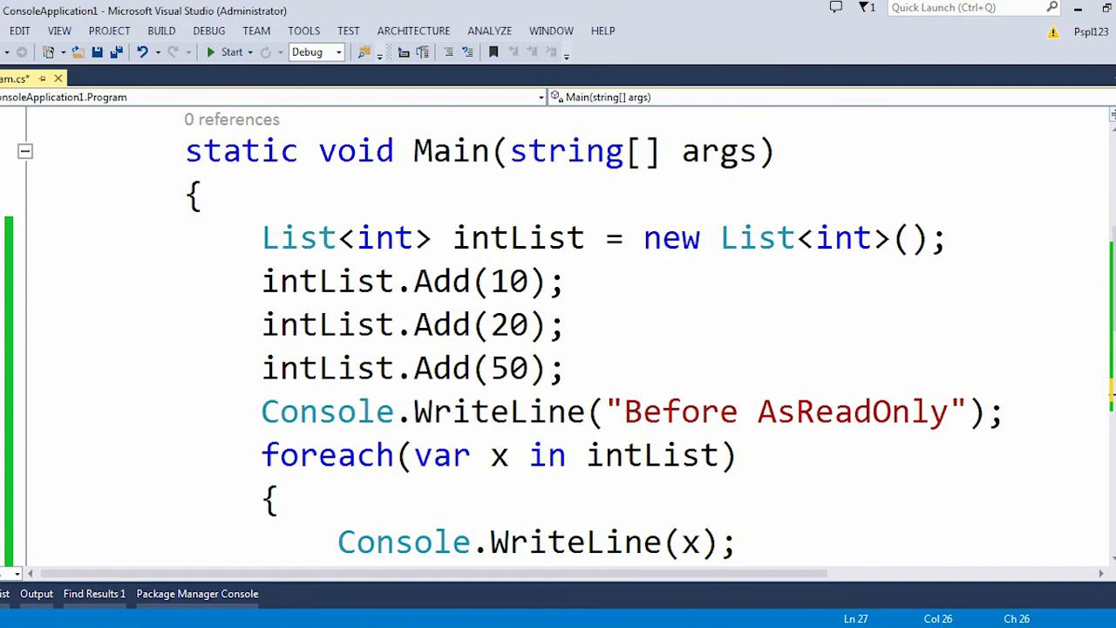
{"action": "scroll", "scroll_direction": "down", "scroll_amount": 3}
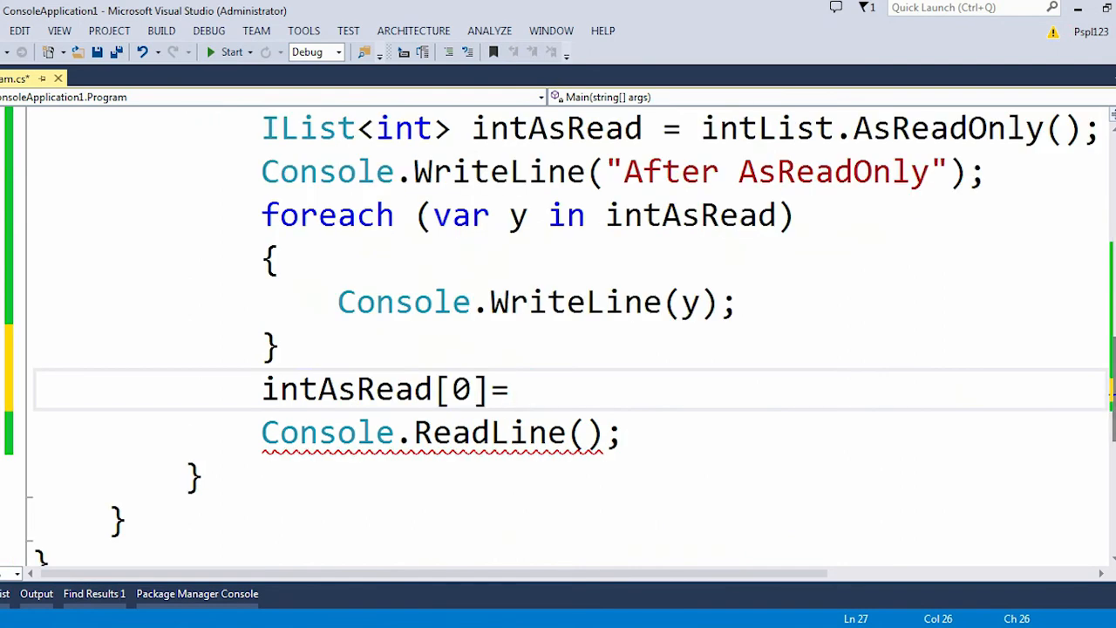
{"action": "type", "text": "78;"}
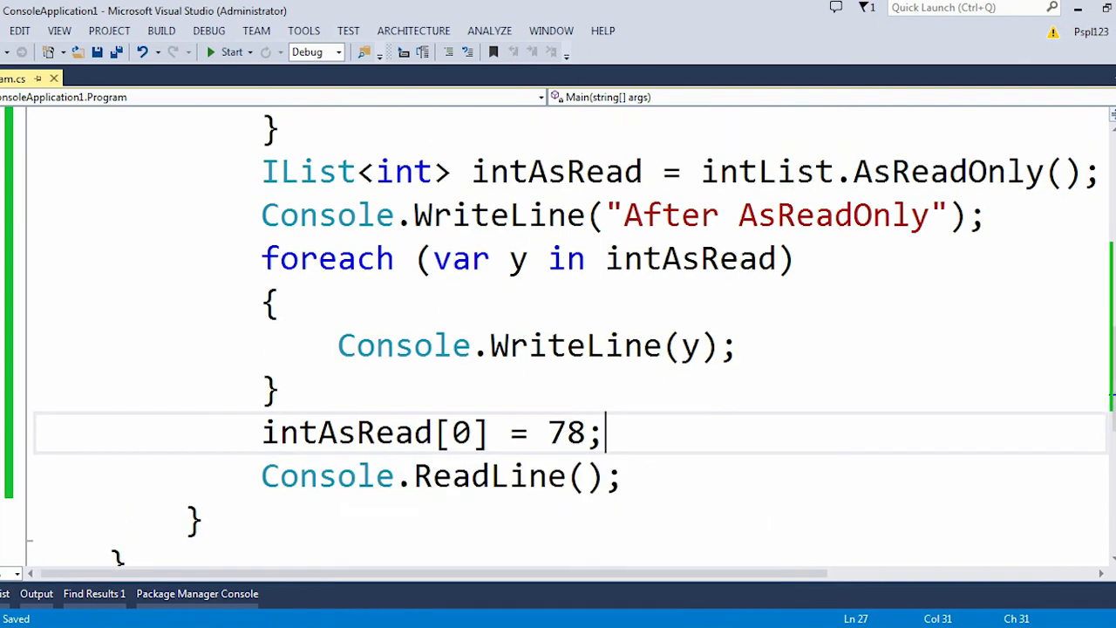
{"action": "mouse_move", "coordinate": [232, 51]}
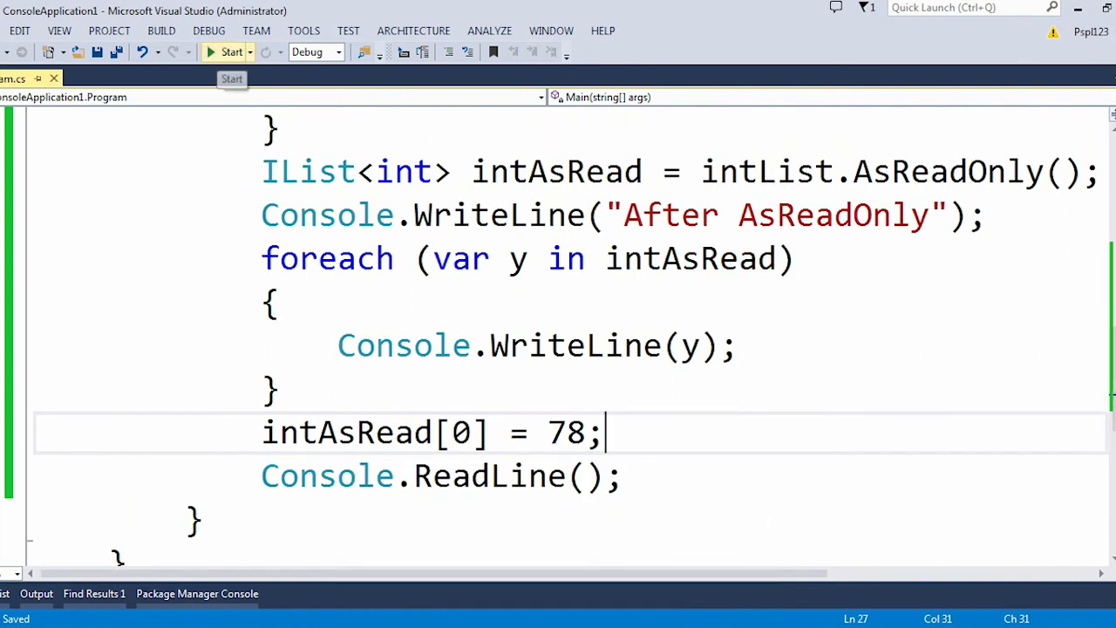
Run the program and hit the unhandled NotSupportedException: collection is read-only, on the assignment line
{"action": "left_click", "coordinate": [232, 51]}
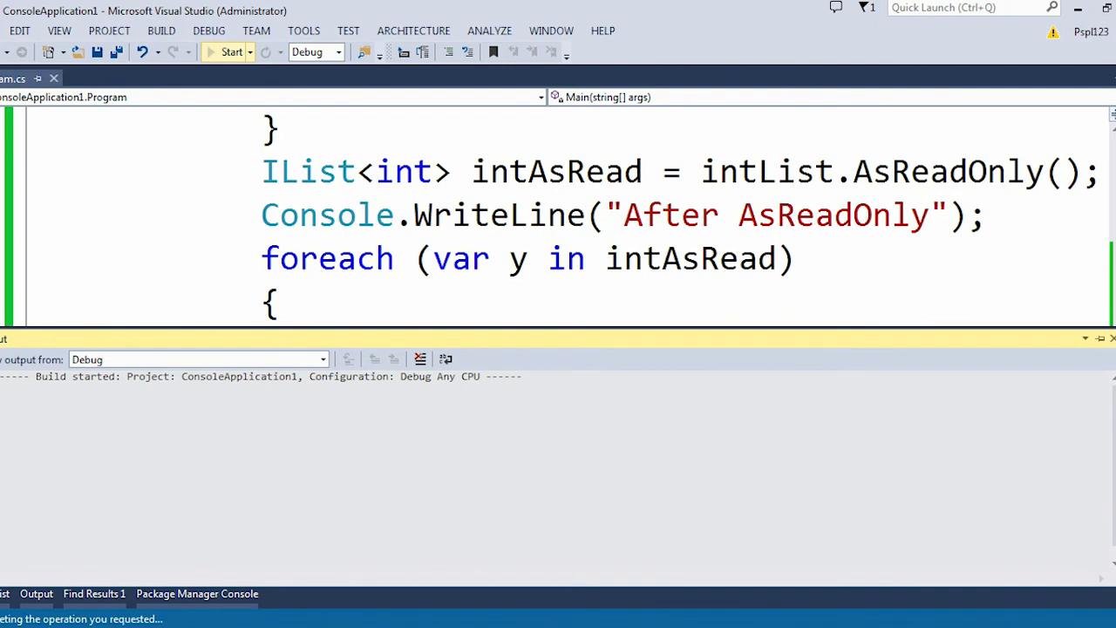
{"action": "left_click", "coordinate": [231, 51]}
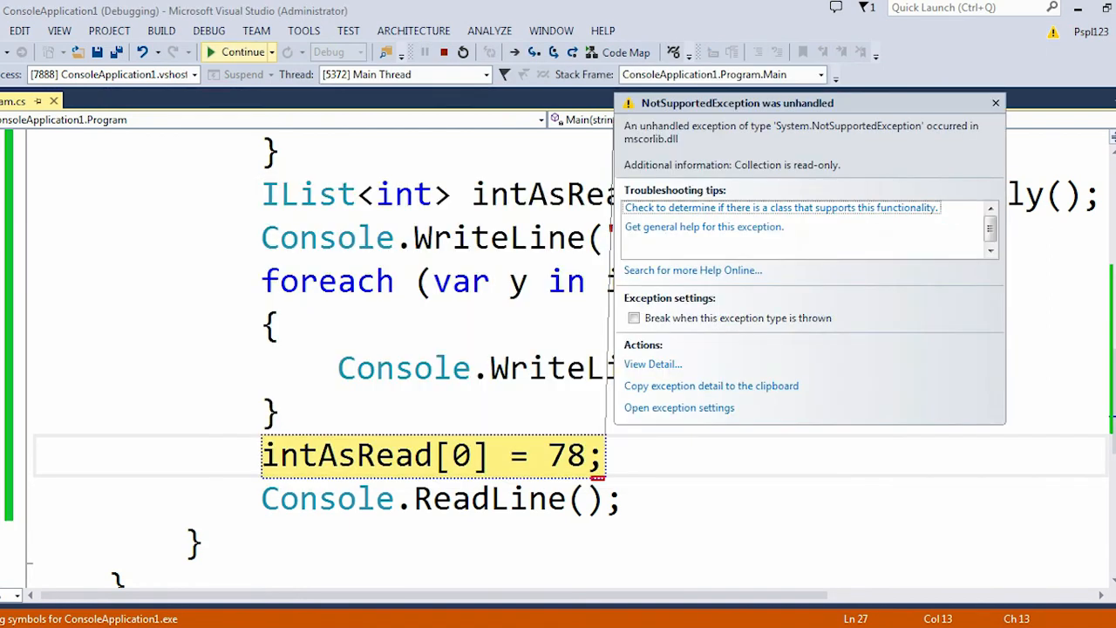
{"action": "double_click", "coordinate": [346, 454]}
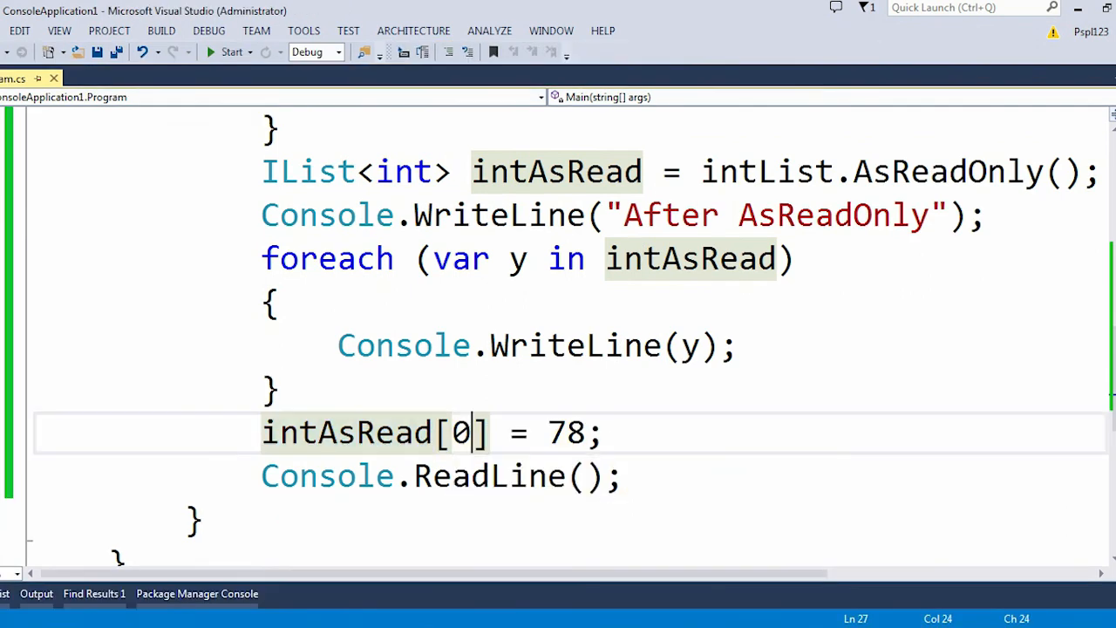
Change the assignment to intAsRead[2] = 78 and rebuild and run the program again
{"action": "type", "text": "2"}
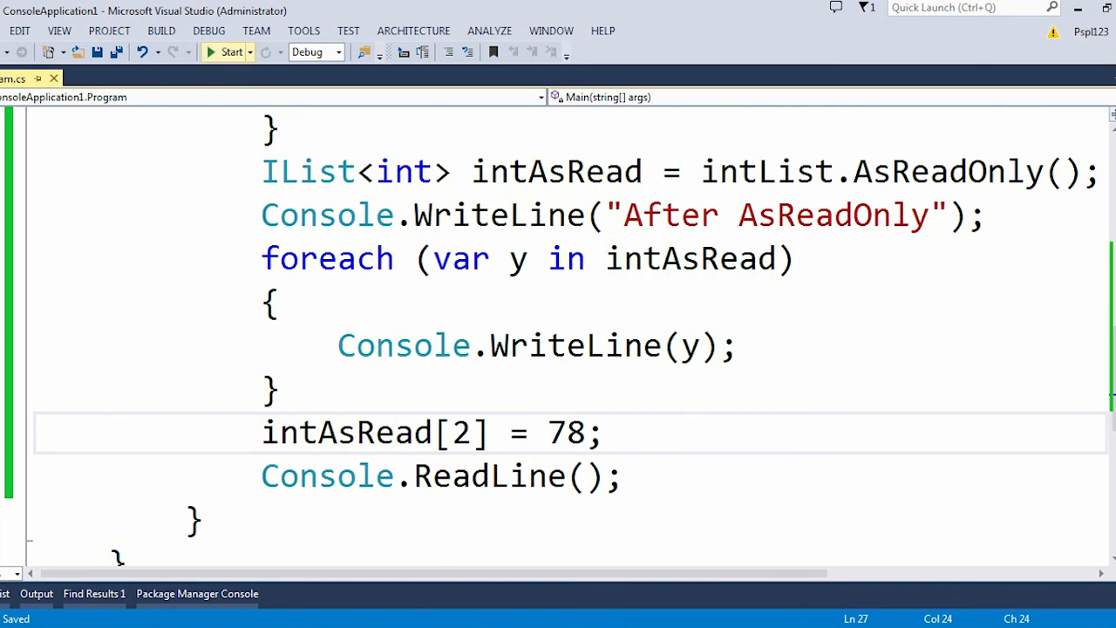
{"action": "left_click", "coordinate": [225, 51]}
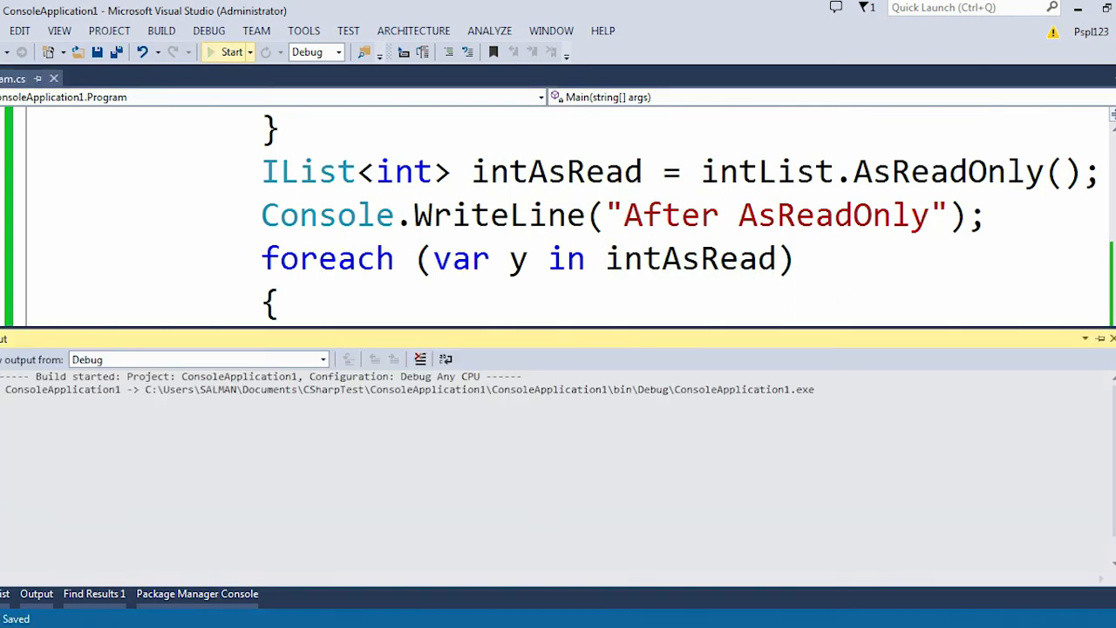
{"action": "left_click", "coordinate": [231, 51]}
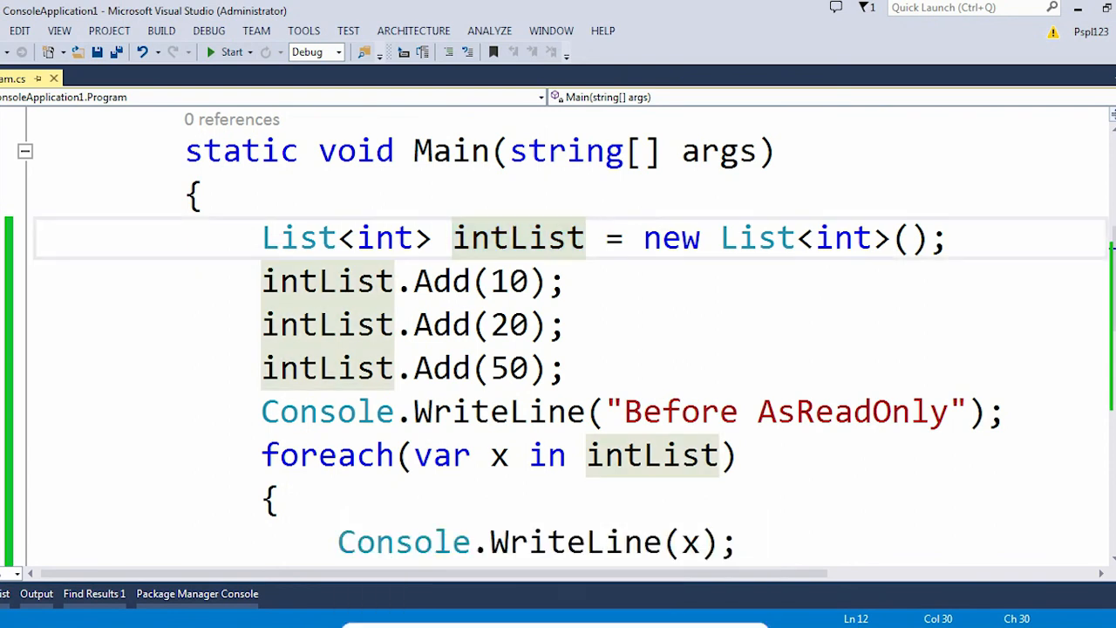
{"action": "double_click", "coordinate": [519, 237]}
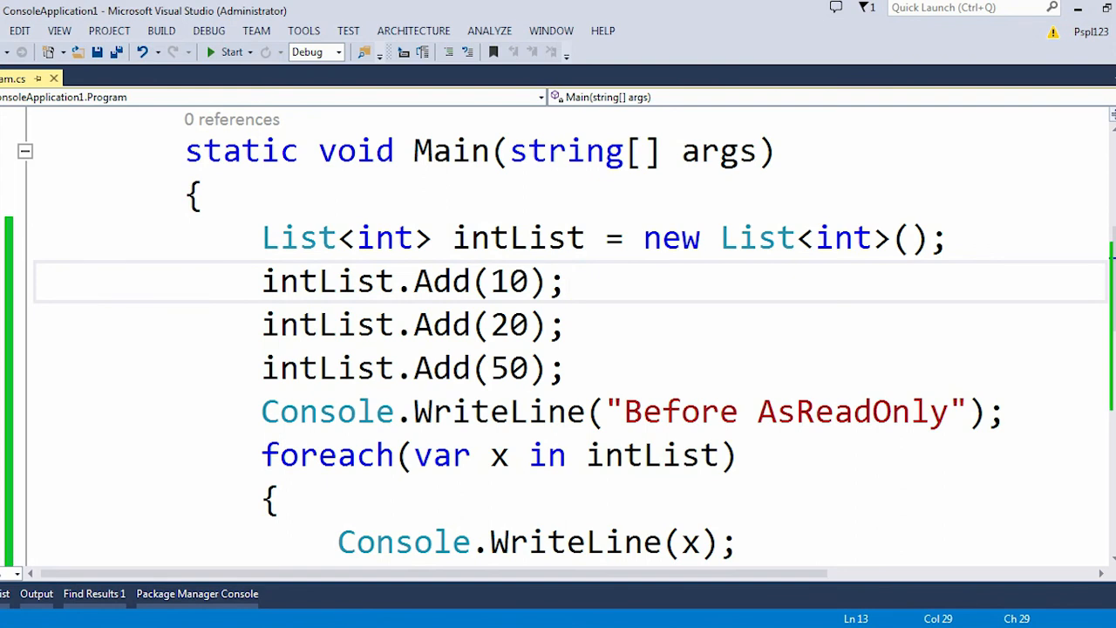
{"action": "double_click", "coordinate": [517, 237]}
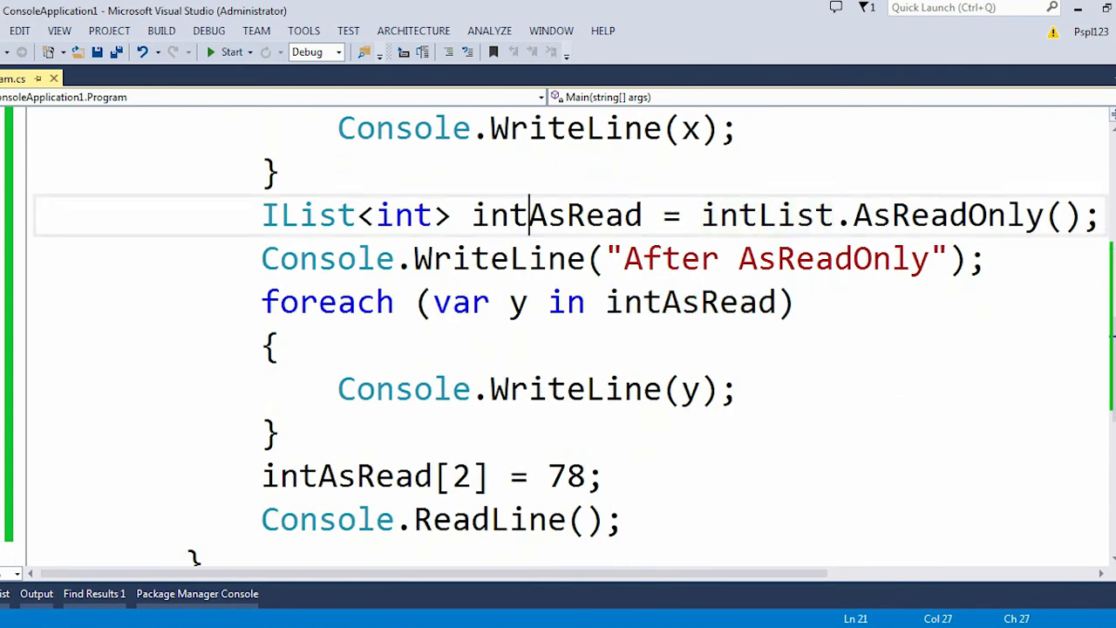
{"action": "double_click", "coordinate": [556, 215]}
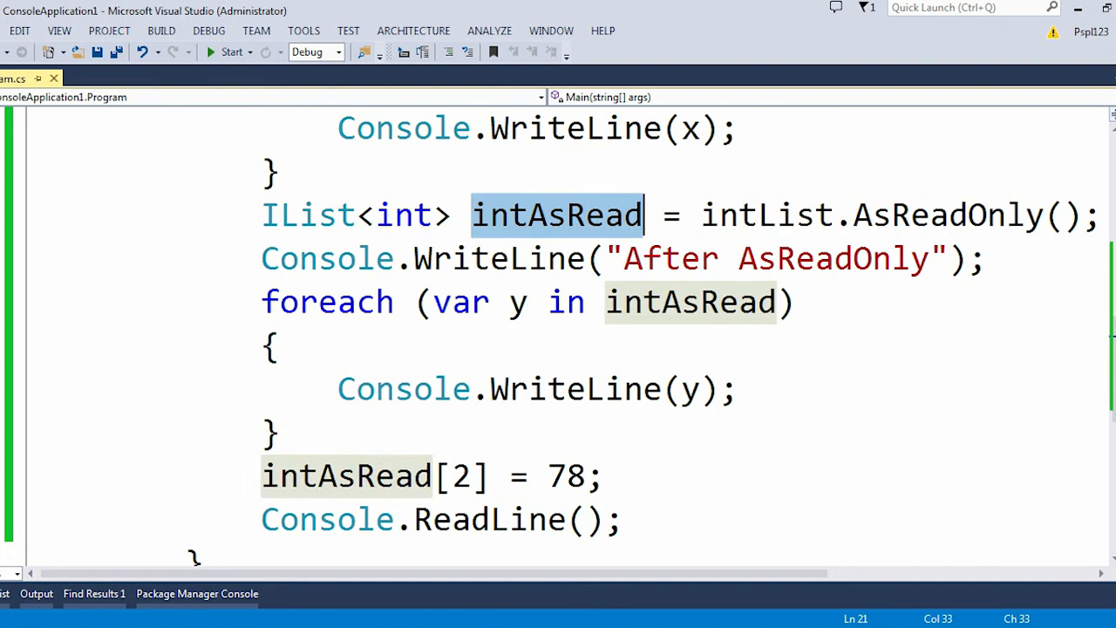